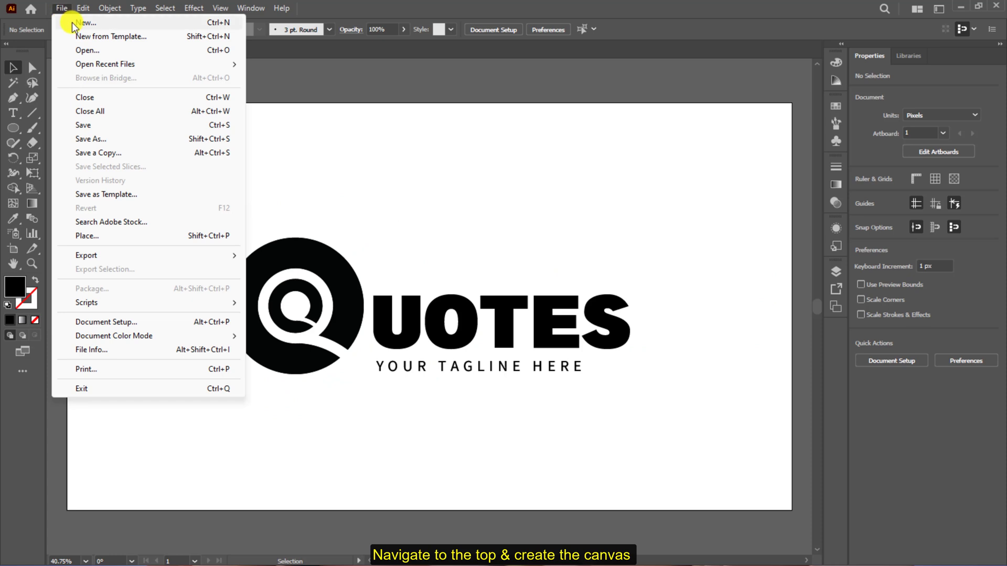
Create a new blank 4000 × 4000 px document from File > New.
{"action": "left_click", "coordinate": [83, 22]}
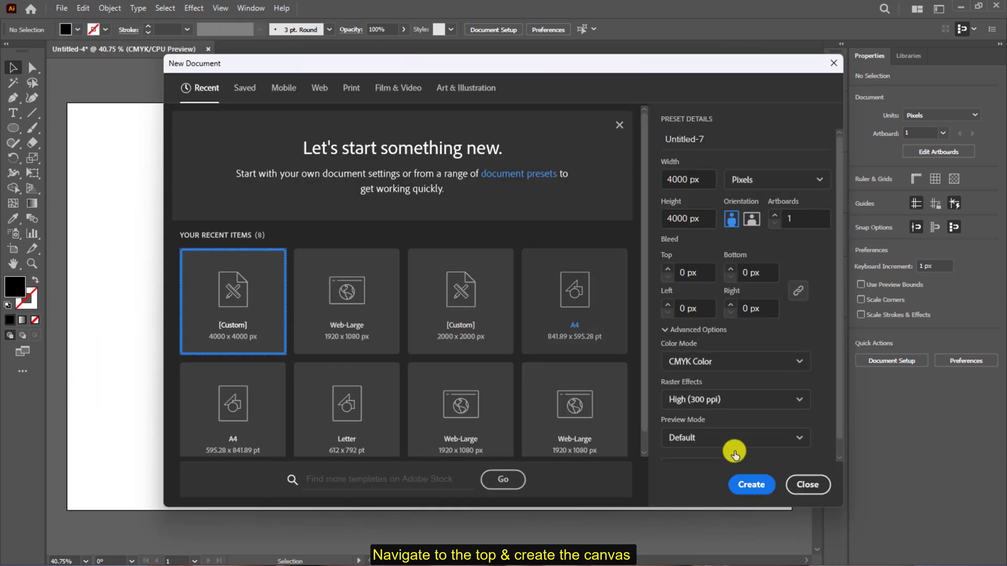
{"action": "left_click", "coordinate": [751, 485]}
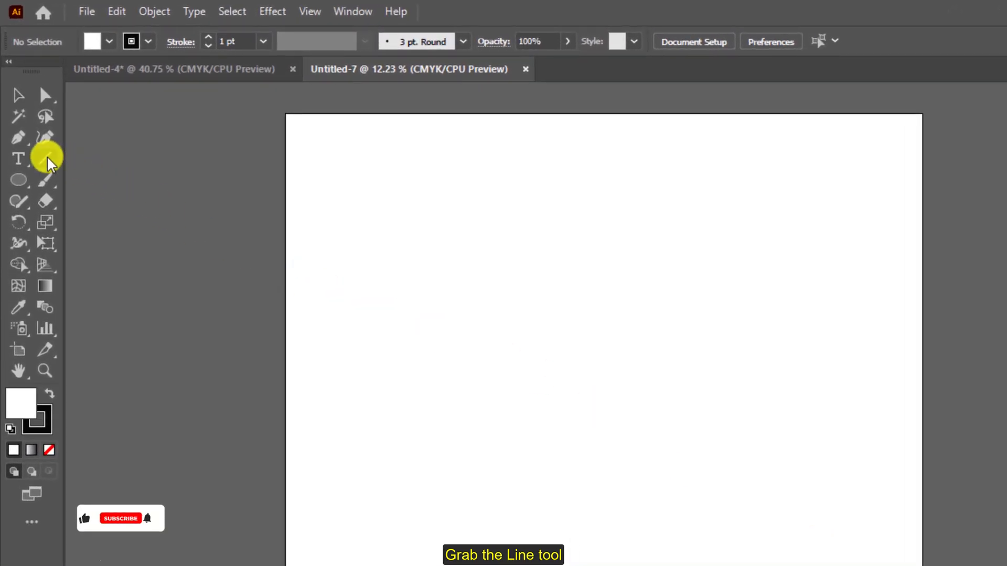
Draw a straight vertical line on the artboard with the Line Segment tool.
{"action": "left_click", "coordinate": [93, 40]}
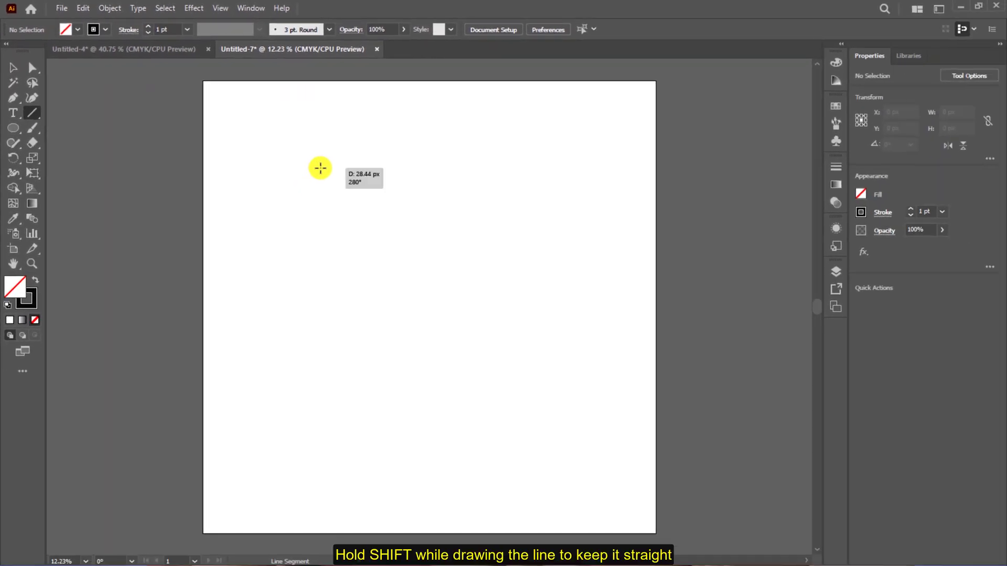
{"action": "left_click_drag", "start_coordinate": [320, 168], "coordinate": [312, 364]}
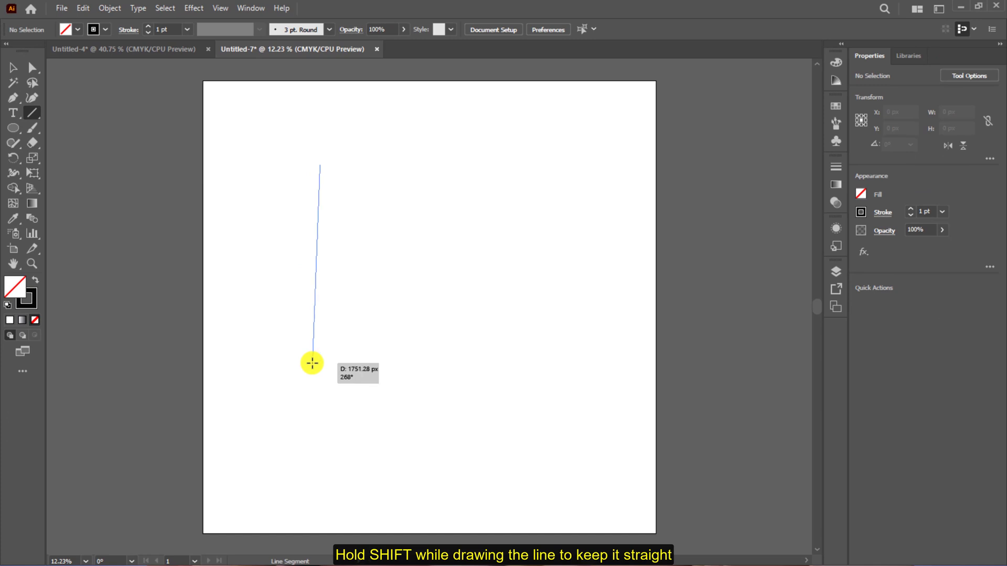
{"action": "left_click_drag", "start_coordinate": [312, 364], "coordinate": [290, 437]}
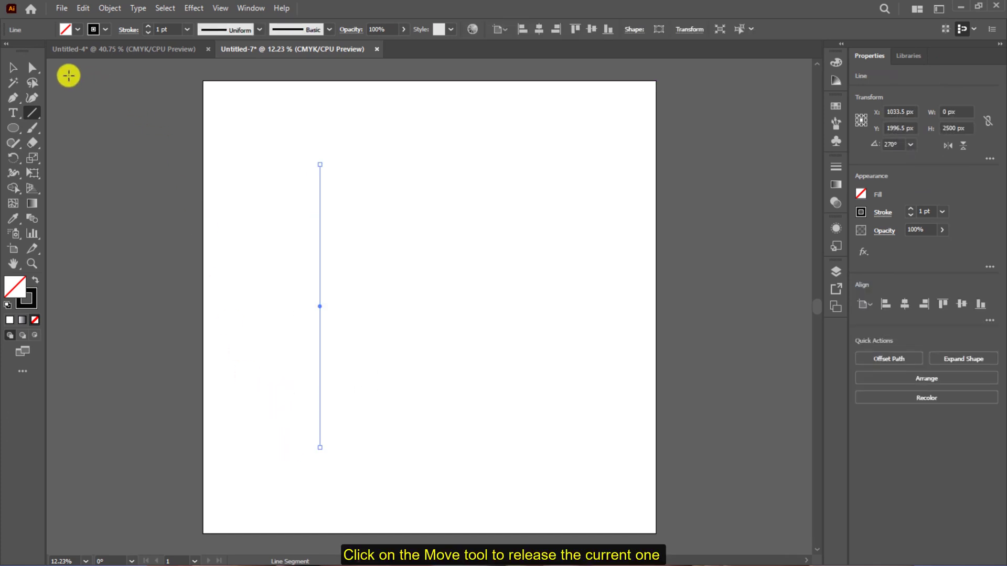
Duplicate the line rightward into five evenly spaced copies, then select and move them all.
{"action": "left_click", "coordinate": [12, 68]}
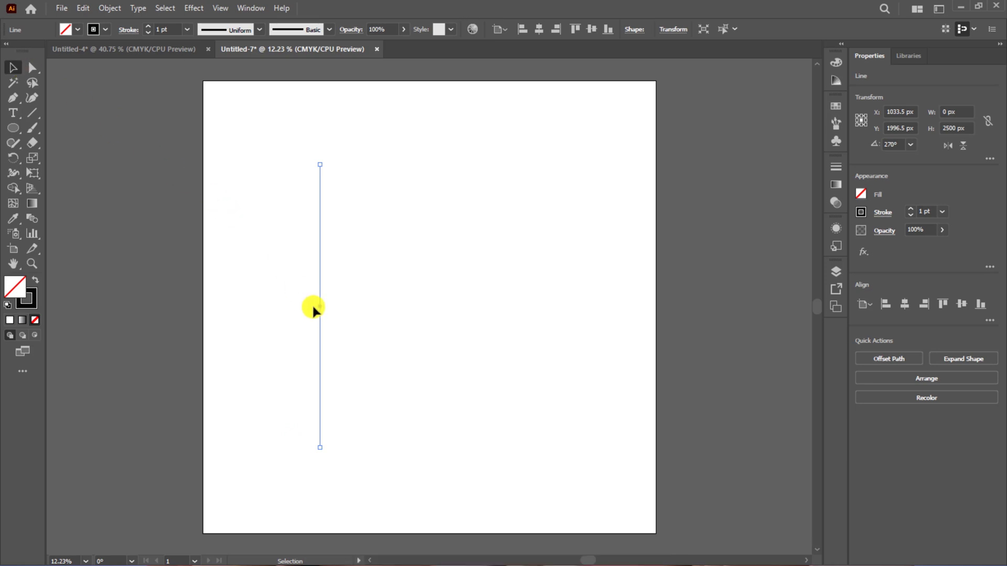
{"action": "left_click_drag", "start_coordinate": [314, 307], "coordinate": [369, 357]}
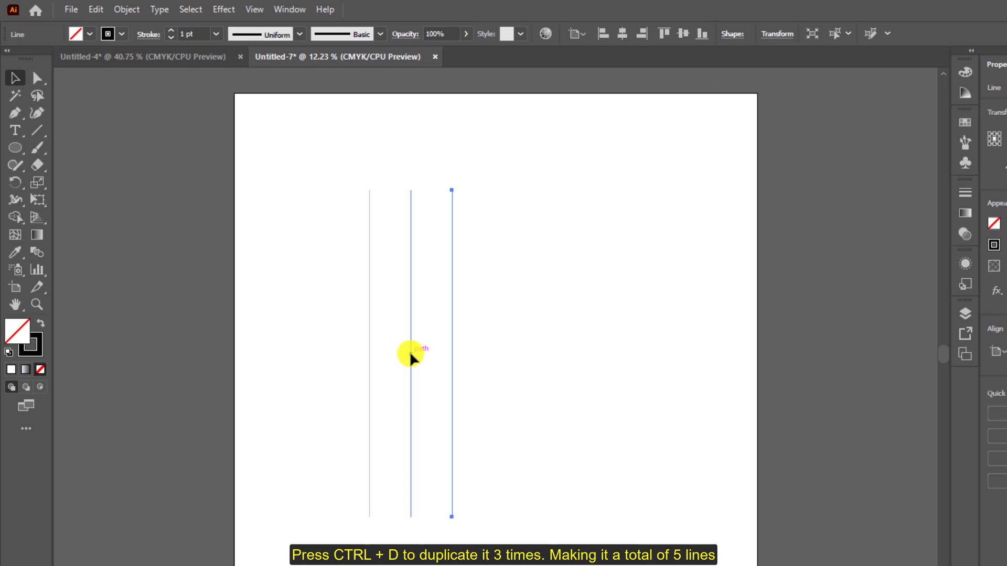
{"action": "key", "text": "ctrl+a"}
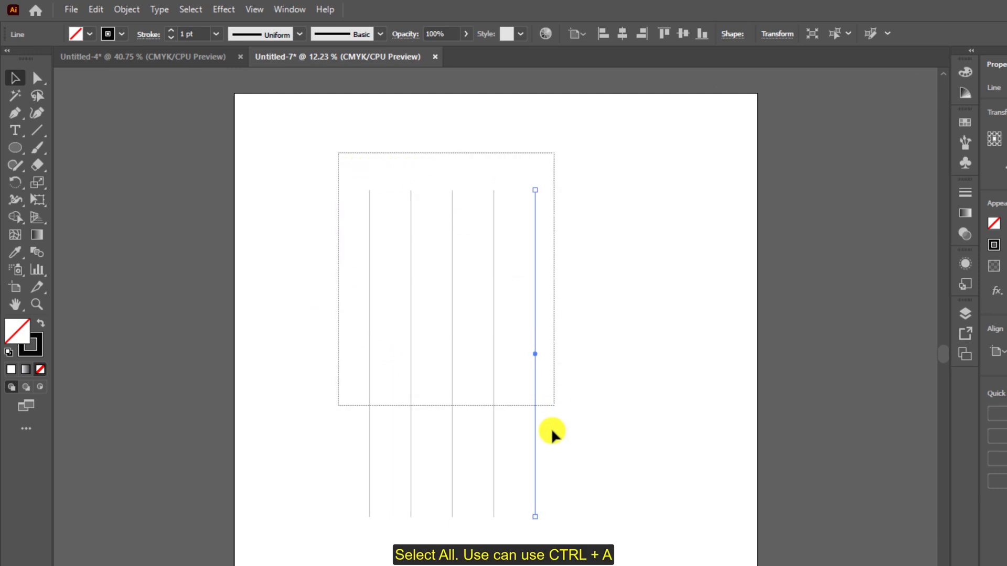
{"action": "key", "text": "ctrl+a"}
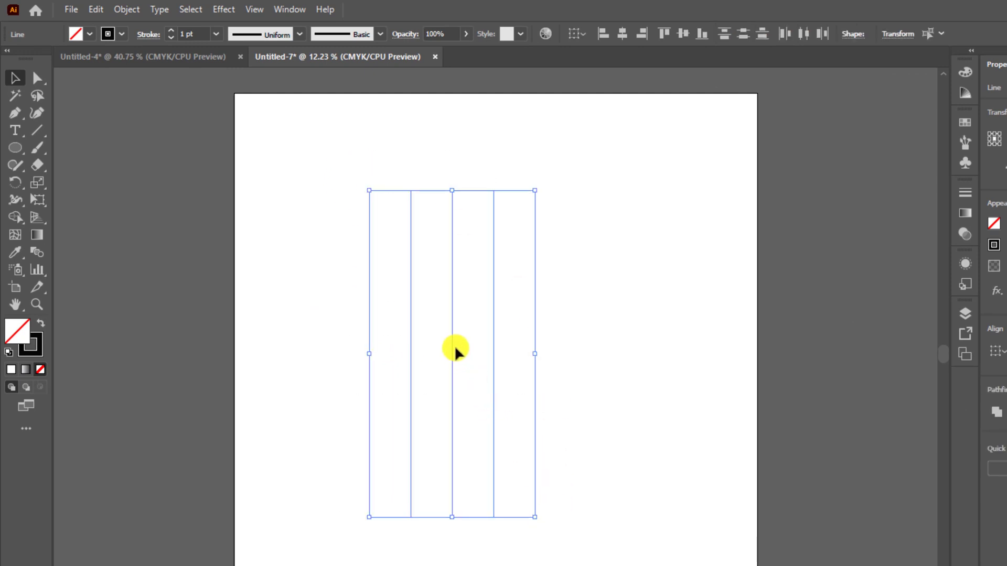
{"action": "left_click_drag", "start_coordinate": [455, 349], "coordinate": [507, 343]}
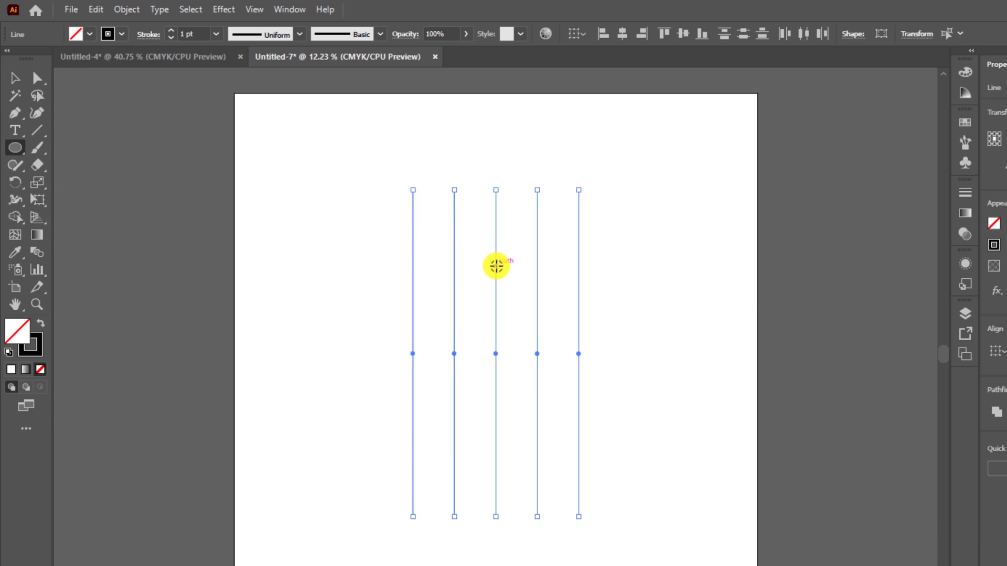
Draw a 1266 px circle spanning from the first to the fifth line.
{"action": "left_click_drag", "start_coordinate": [495, 266], "coordinate": [554, 349]}
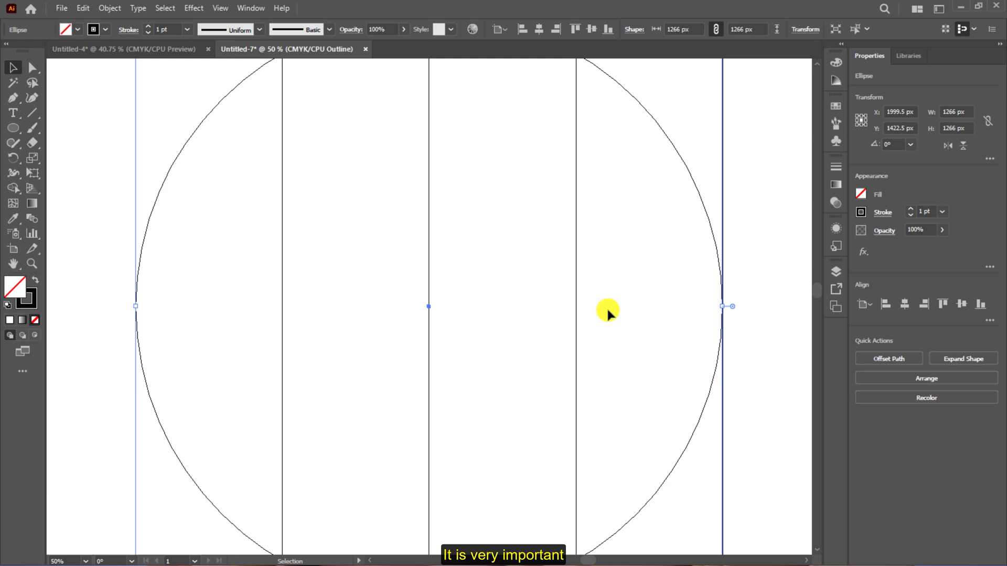
{"action": "mouse_move", "coordinate": [693, 312]}
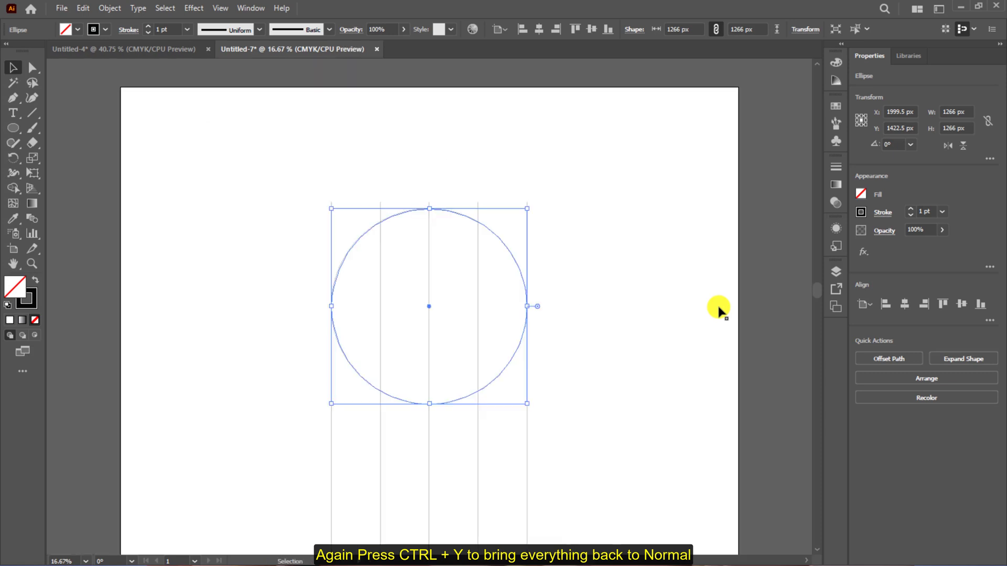
{"action": "mouse_move", "coordinate": [418, 305]}
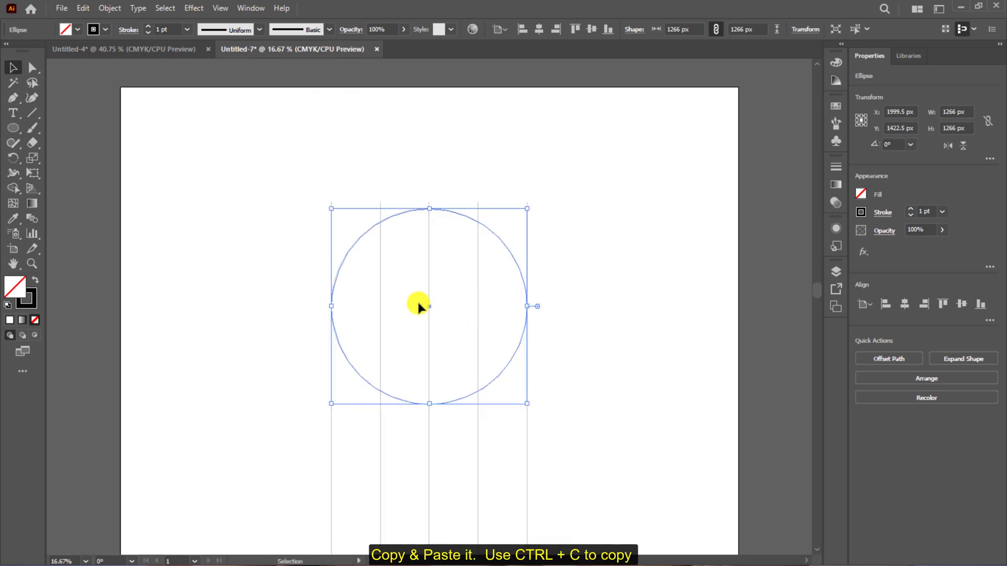
Paste the circle in place and scale the copy down to span lines two to four.
{"action": "left_click", "coordinate": [98, 9]}
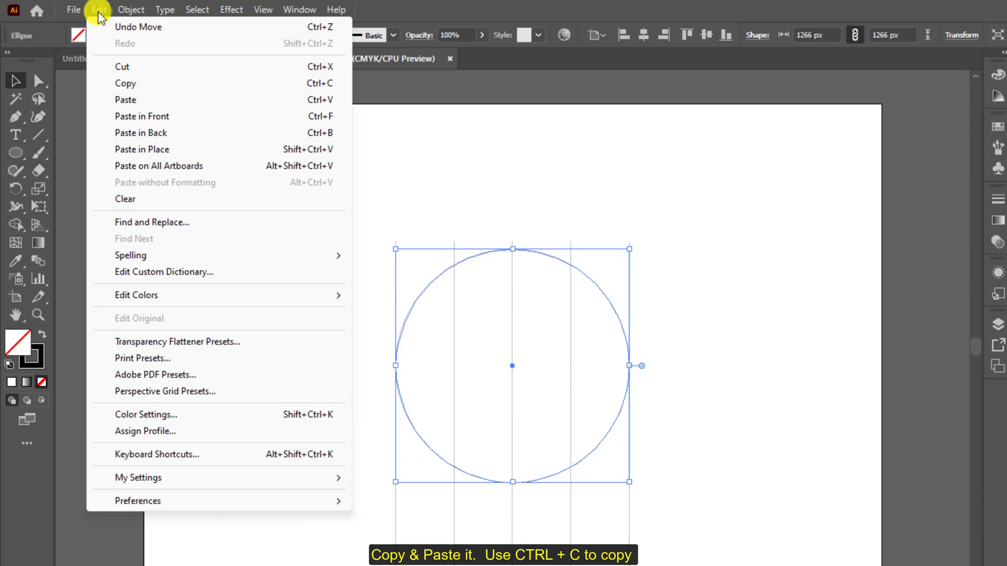
{"action": "left_click", "coordinate": [125, 83]}
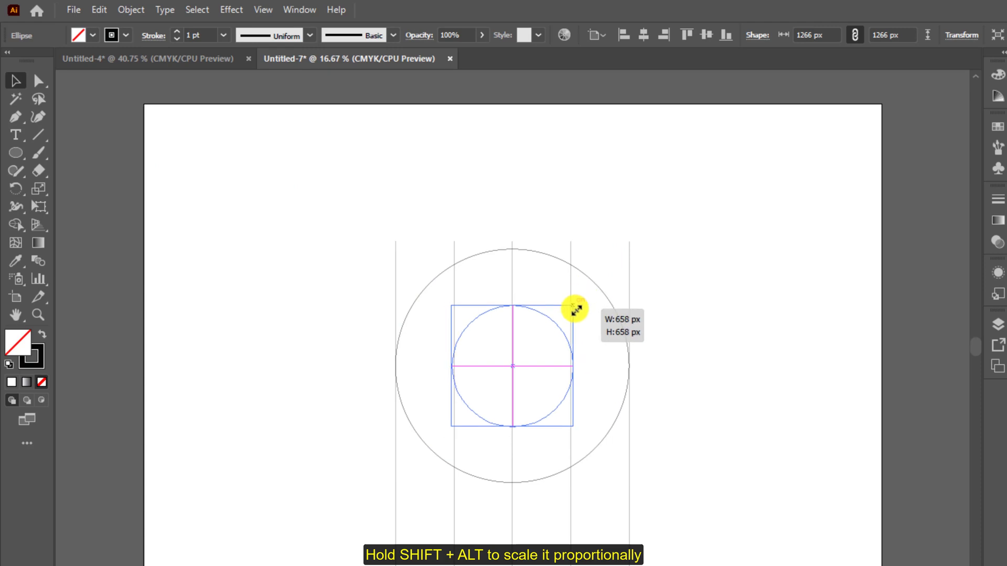
{"action": "left_click_drag", "start_coordinate": [576, 308], "coordinate": [572, 314]}
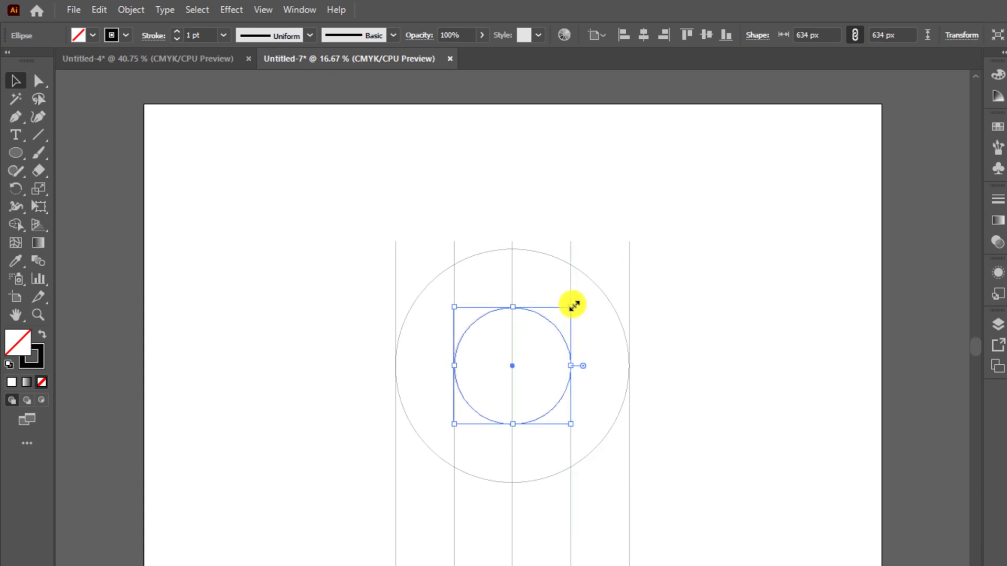
{"action": "key", "text": "ctrl+y"}
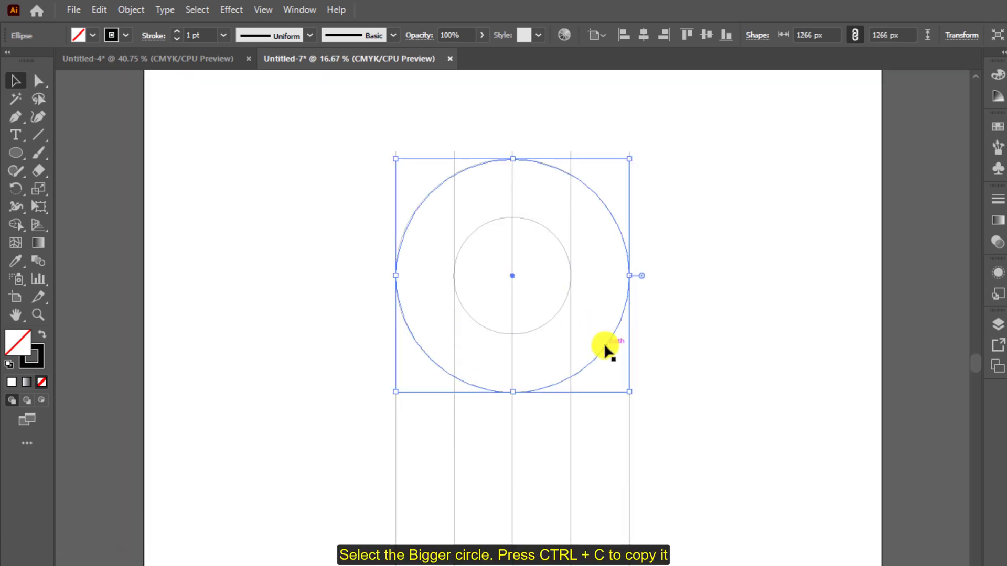
Paste a circle copy, move it straight down to overlap, and group all circles and lines.
{"action": "left_click", "coordinate": [98, 9]}
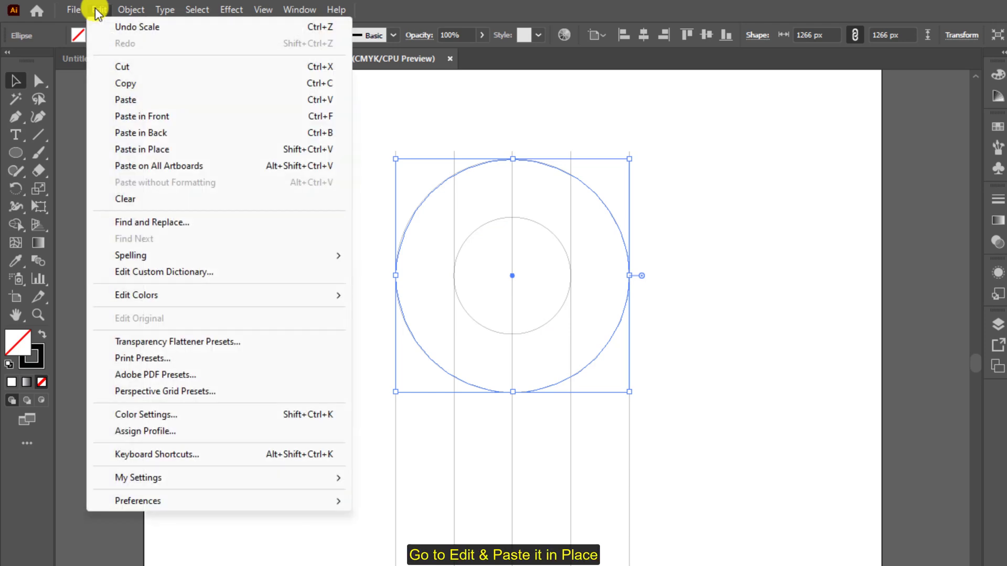
{"action": "mouse_move", "coordinate": [141, 149]}
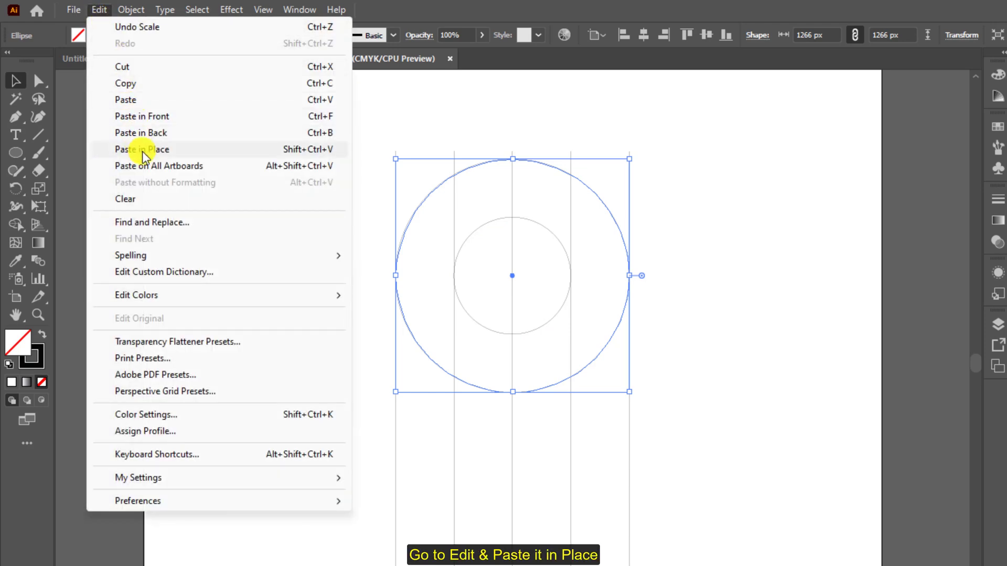
{"action": "left_click", "coordinate": [141, 149]}
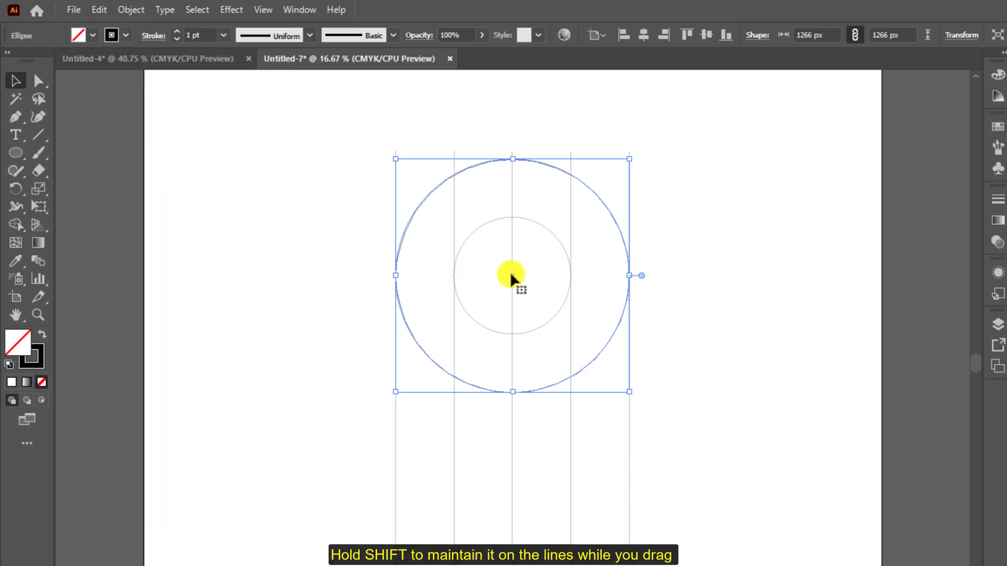
{"action": "left_click_drag", "start_coordinate": [512, 275], "coordinate": [511, 446]}
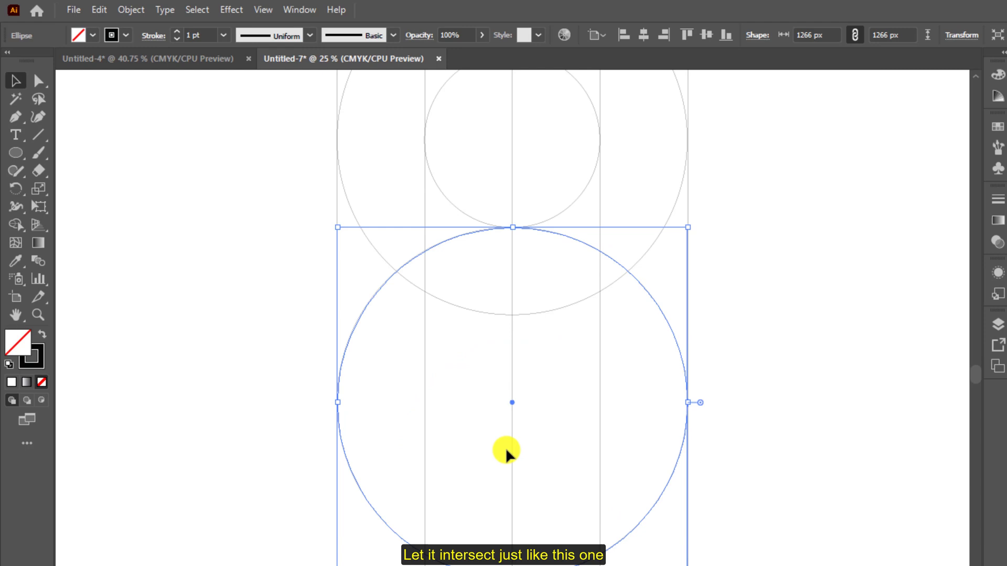
{"action": "scroll", "scroll_direction": "down", "scroll_amount": 3}
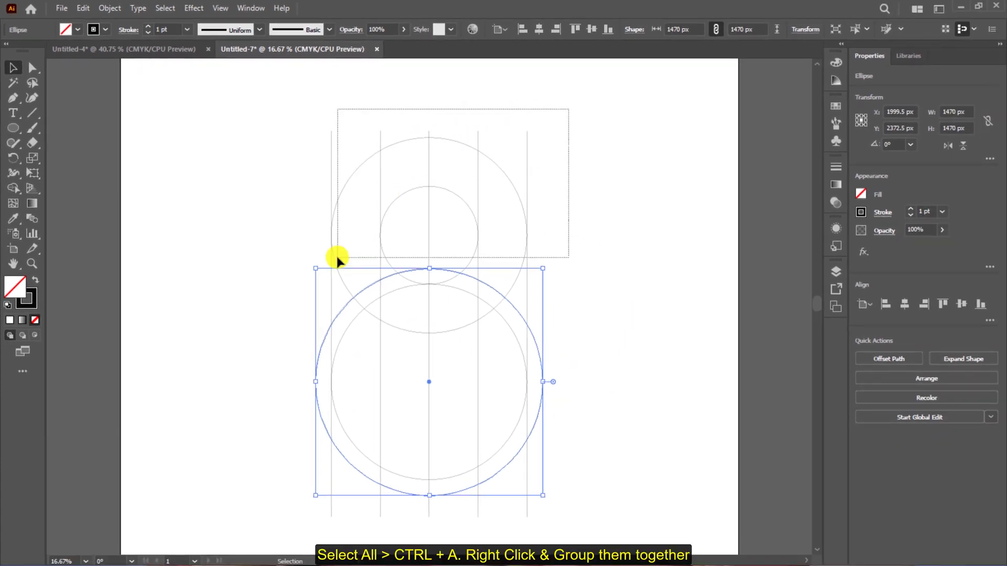
{"action": "right_click", "coordinate": [429, 286]}
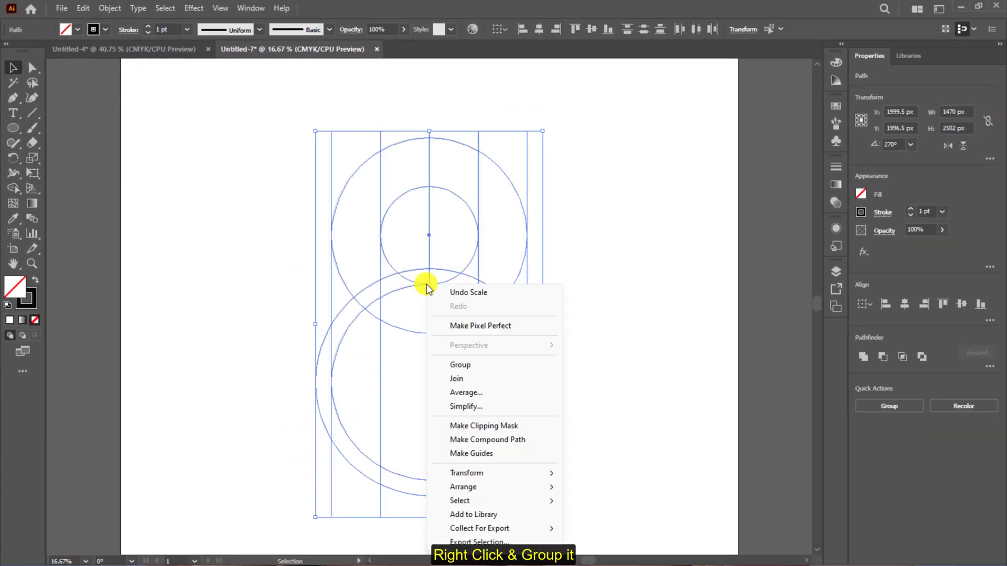
{"action": "left_click", "coordinate": [460, 365]}
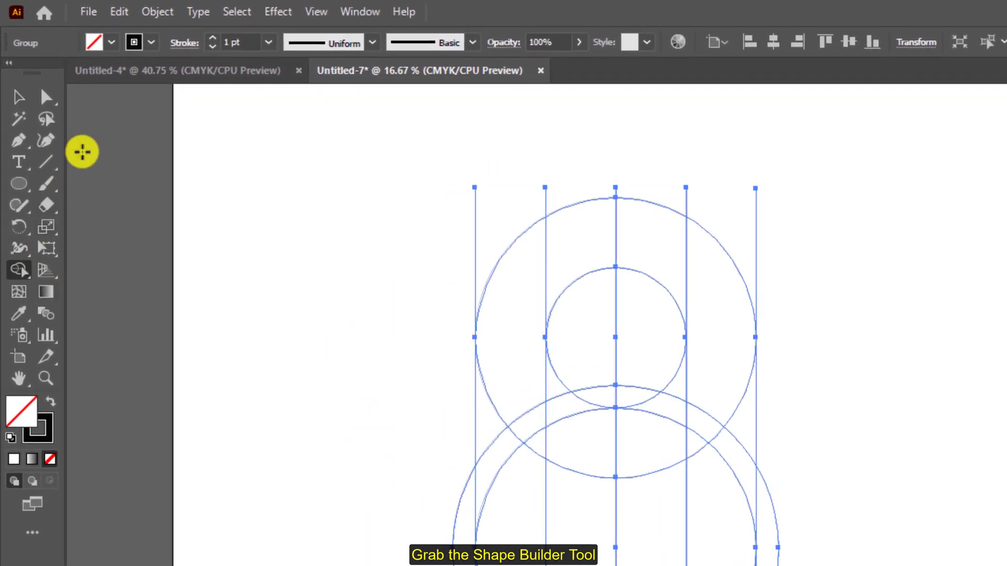
Drag the Shape Builder across the left, lower, top and right ring regions into one black shape.
{"action": "left_click", "coordinate": [112, 42]}
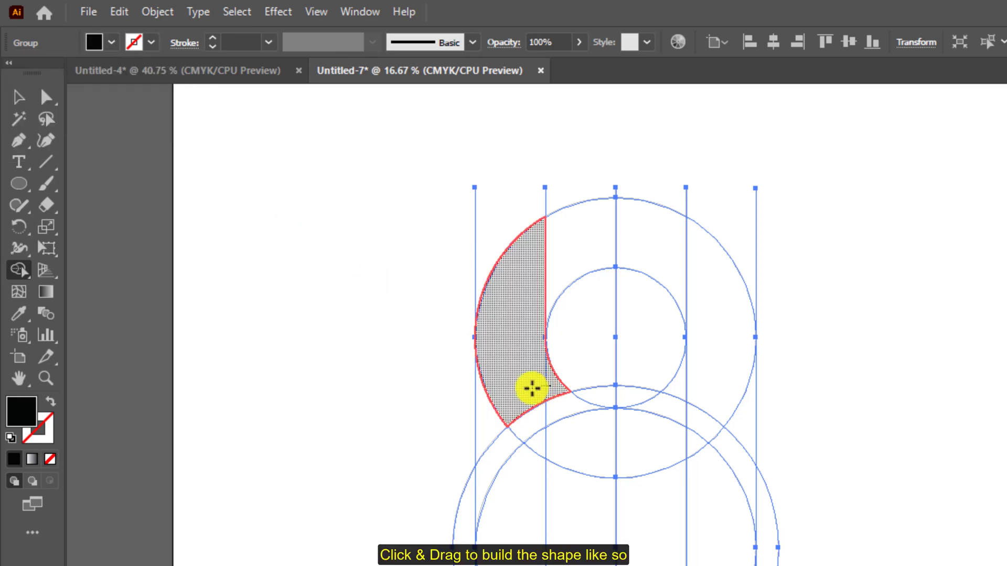
{"action": "left_click_drag", "start_coordinate": [532, 387], "coordinate": [689, 442]}
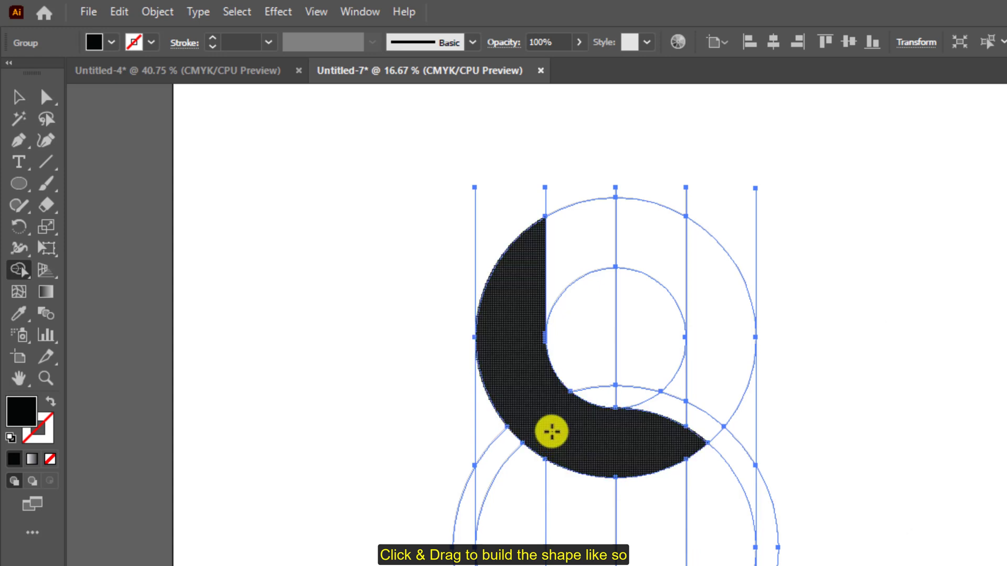
{"action": "left_click_drag", "start_coordinate": [552, 431], "coordinate": [681, 276]}
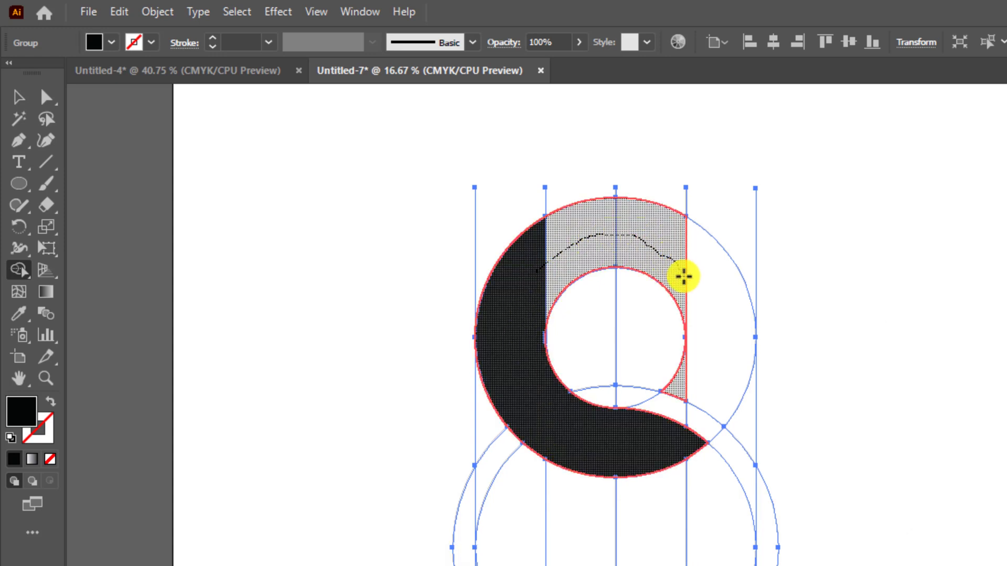
{"action": "left_click_drag", "start_coordinate": [682, 276], "coordinate": [711, 378]}
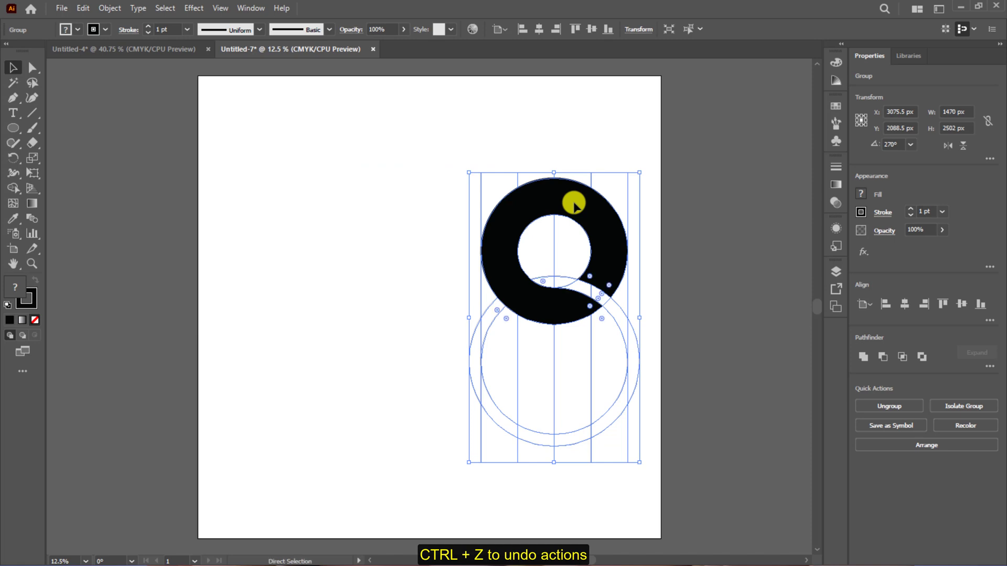
Ungroup the construction and select the leftover circles and guide lines to delete.
{"action": "right_click", "coordinate": [469, 277]}
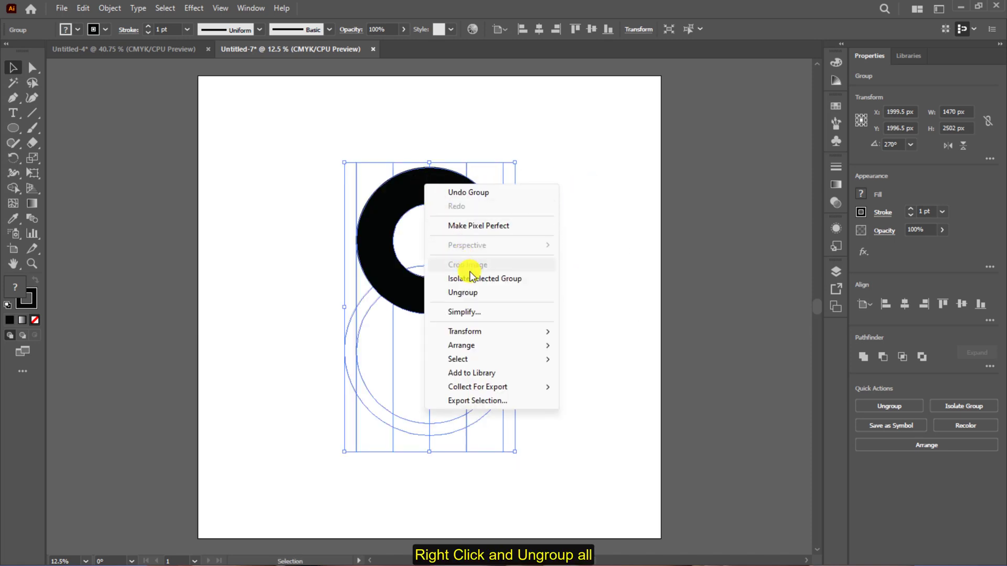
{"action": "left_click", "coordinate": [462, 292]}
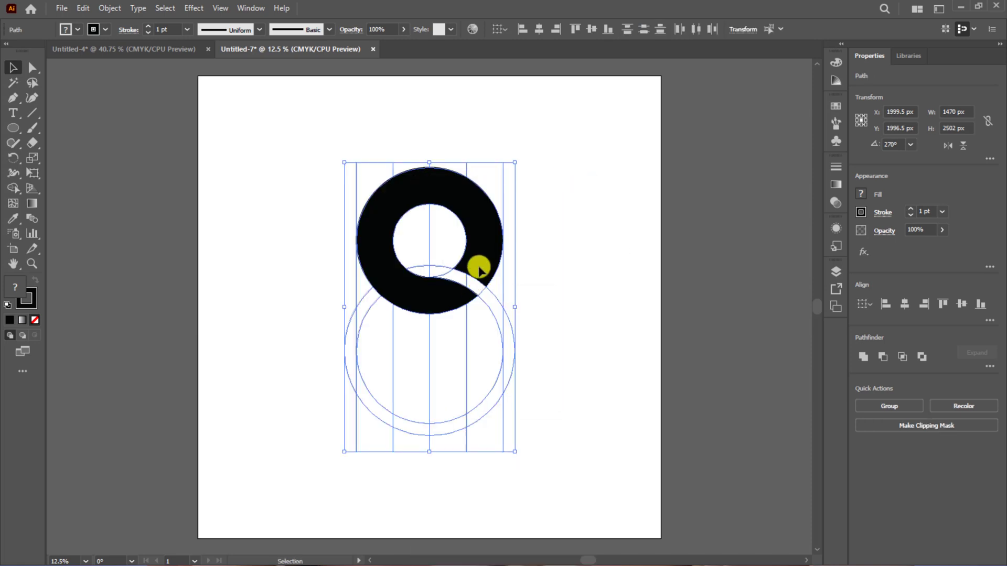
{"action": "left_click_drag", "start_coordinate": [478, 270], "coordinate": [510, 254]}
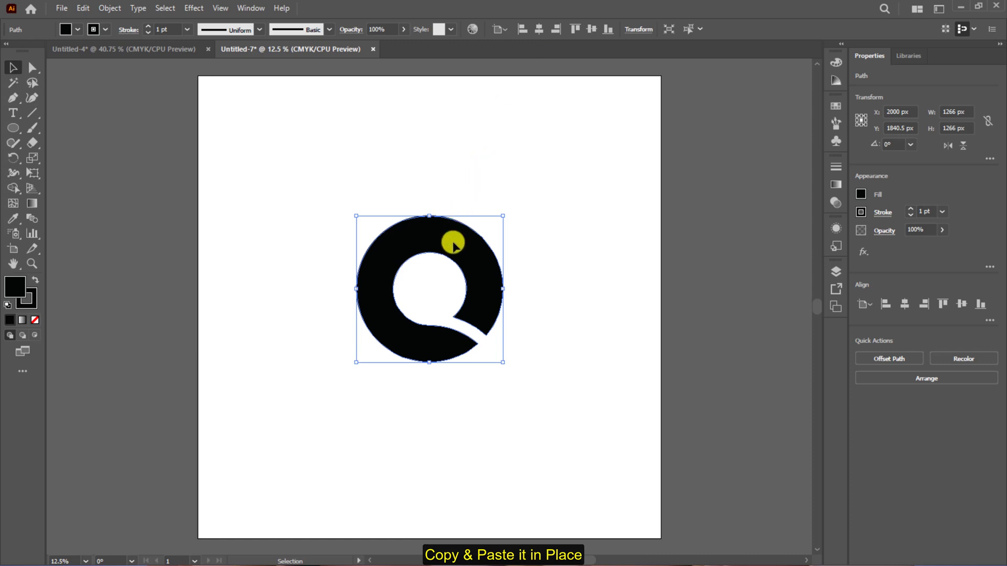
Paste a scaled-down Q copy inside, group the pieces, and drag the logo into QUOTES.
{"action": "left_click", "coordinate": [83, 9]}
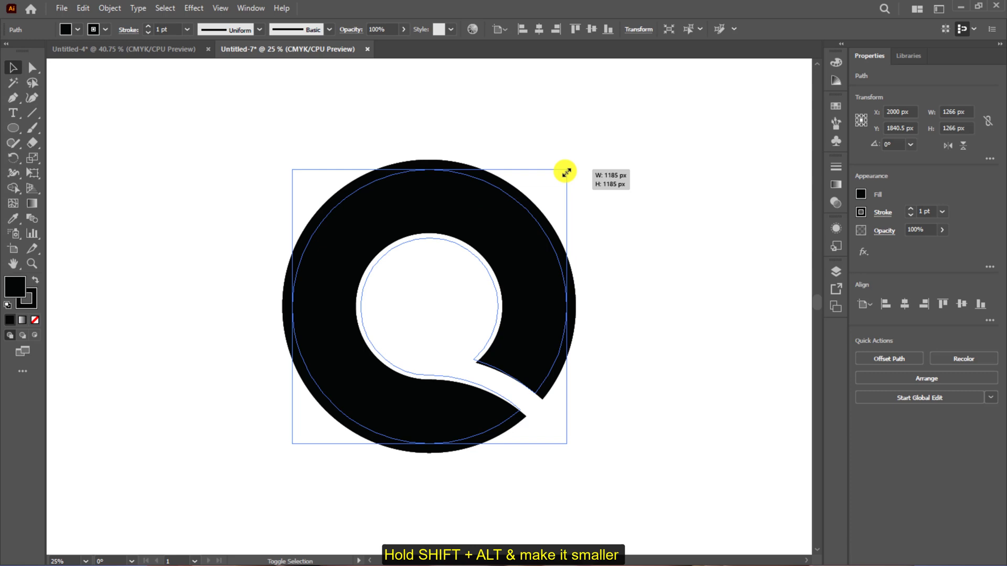
{"action": "left_click_drag", "start_coordinate": [565, 172], "coordinate": [513, 251]}
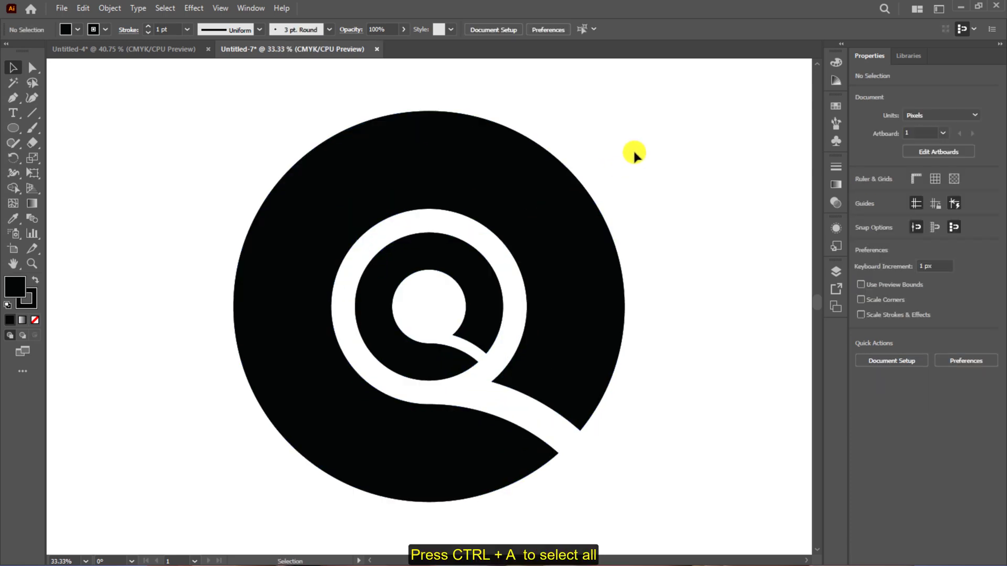
{"action": "right_click", "coordinate": [332, 453]}
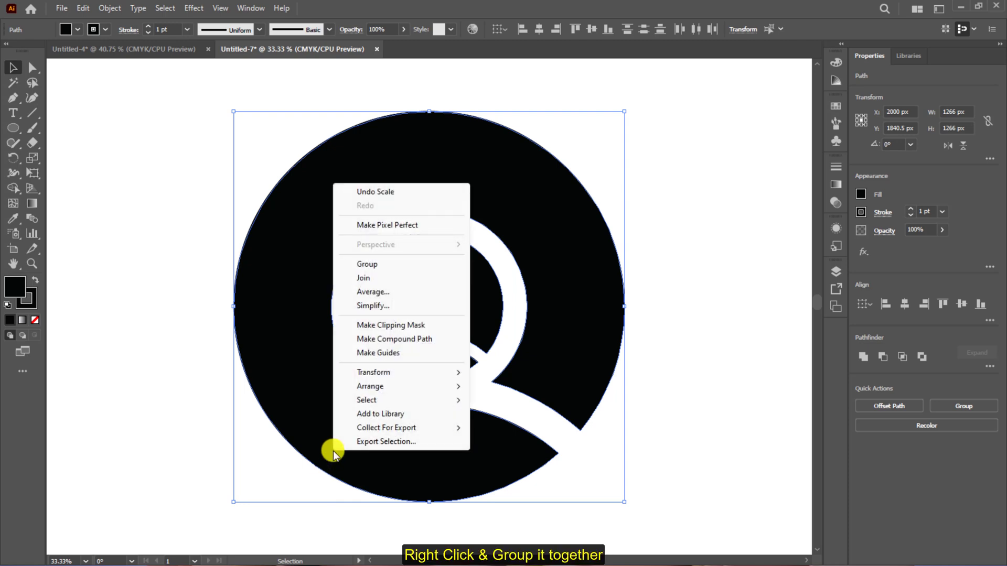
{"action": "left_click", "coordinate": [367, 264]}
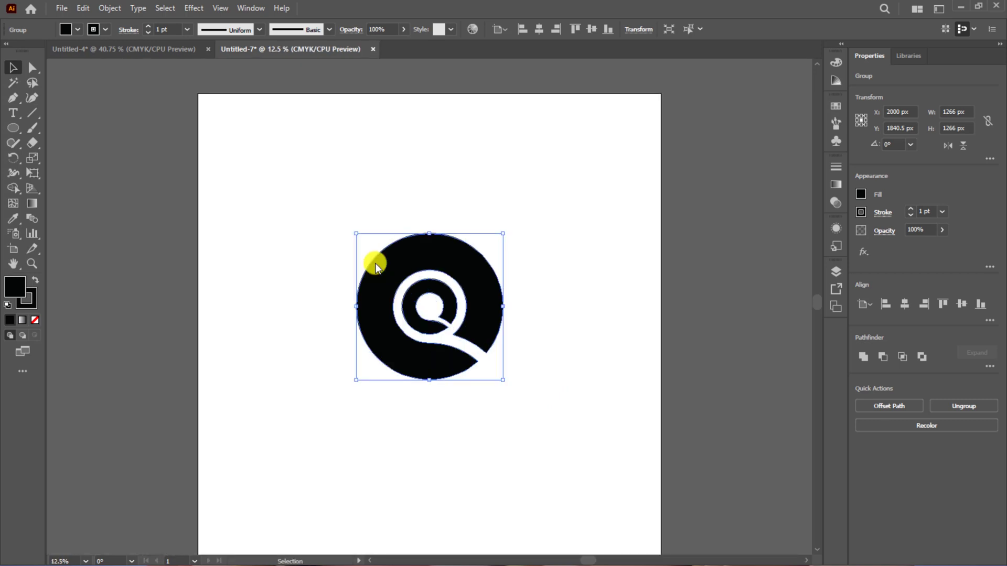
{"action": "left_click_drag", "start_coordinate": [376, 265], "coordinate": [243, 150]}
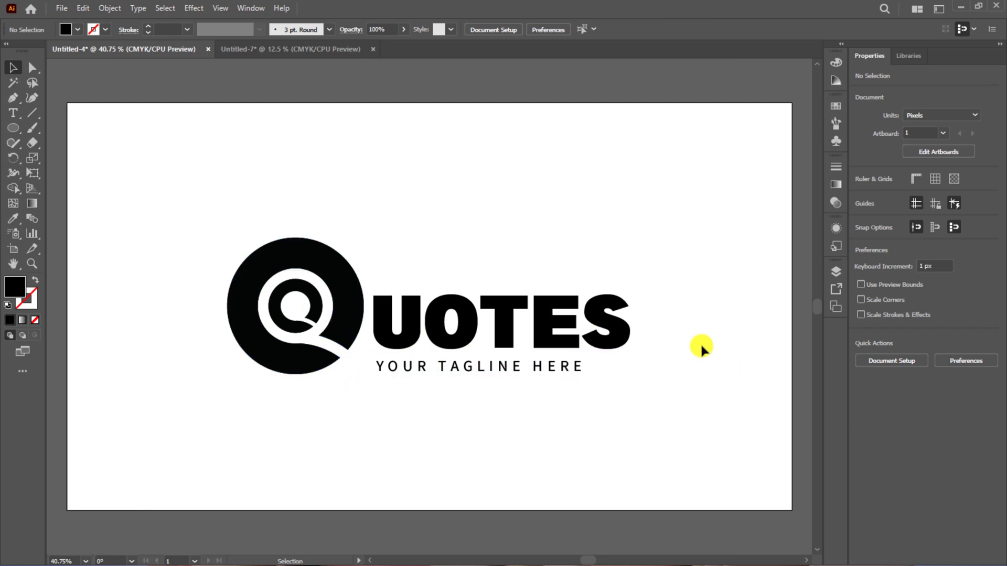
{"action": "mouse_move", "coordinate": [480, 387]}
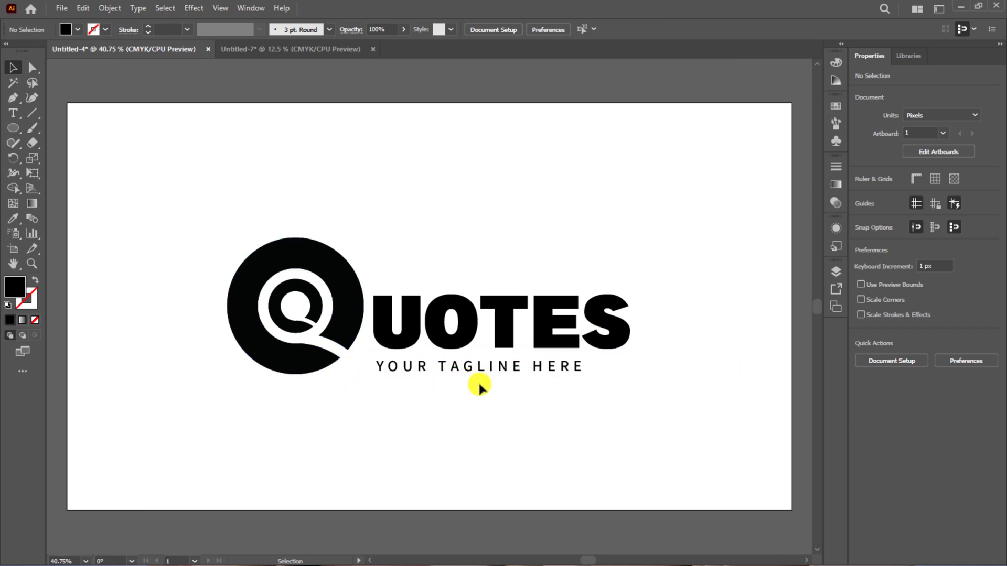